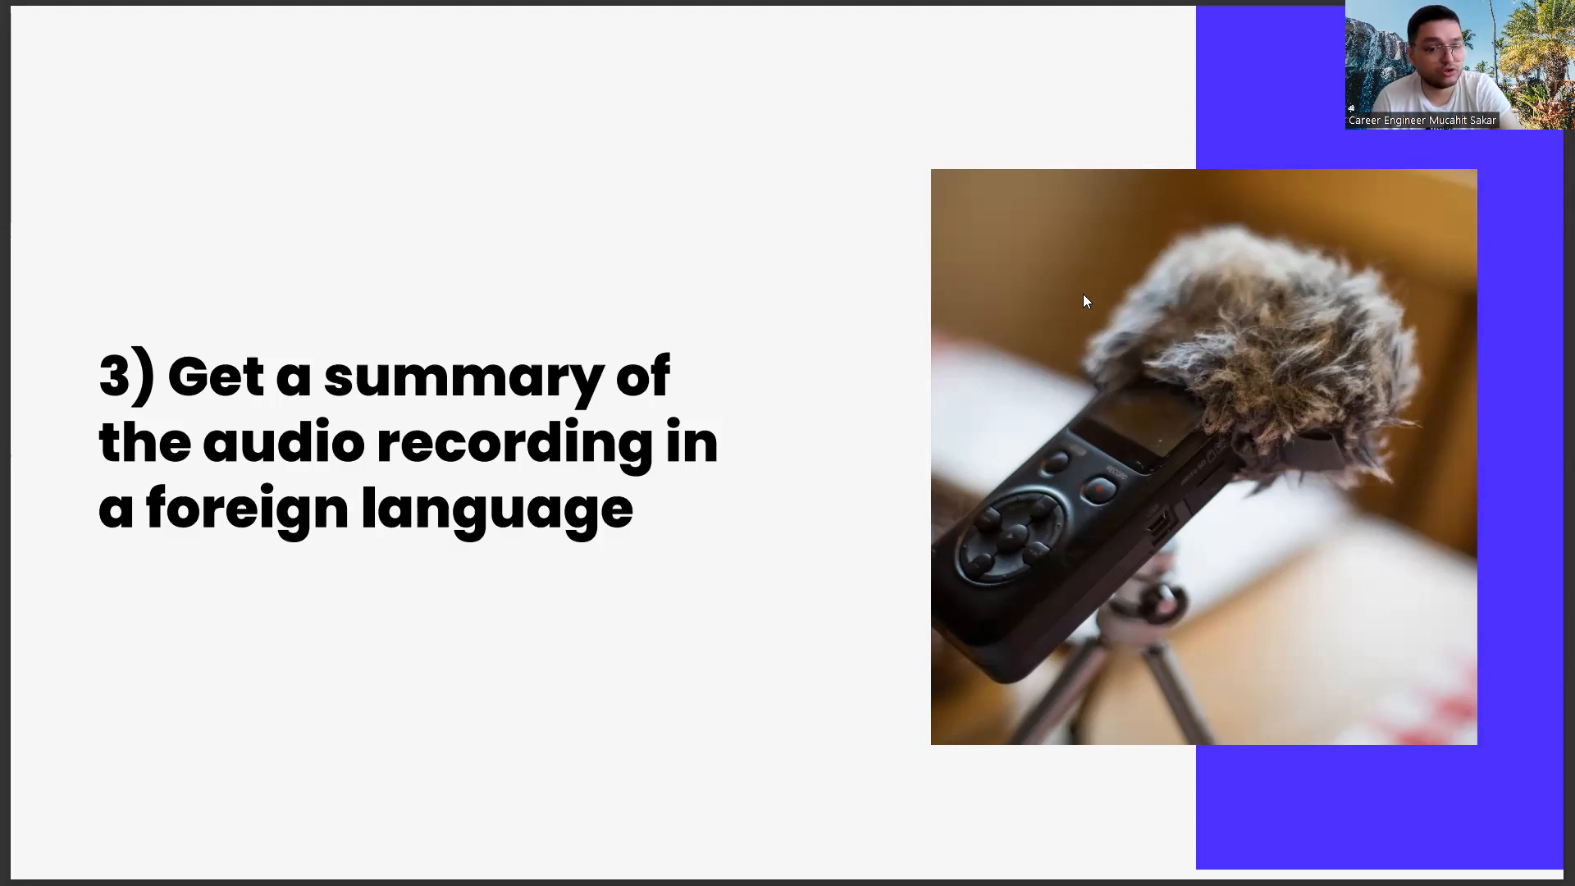
Step: Advance from the audio-summary tip slide to the careerhub.studio THANK YOU! slide
key(Right)
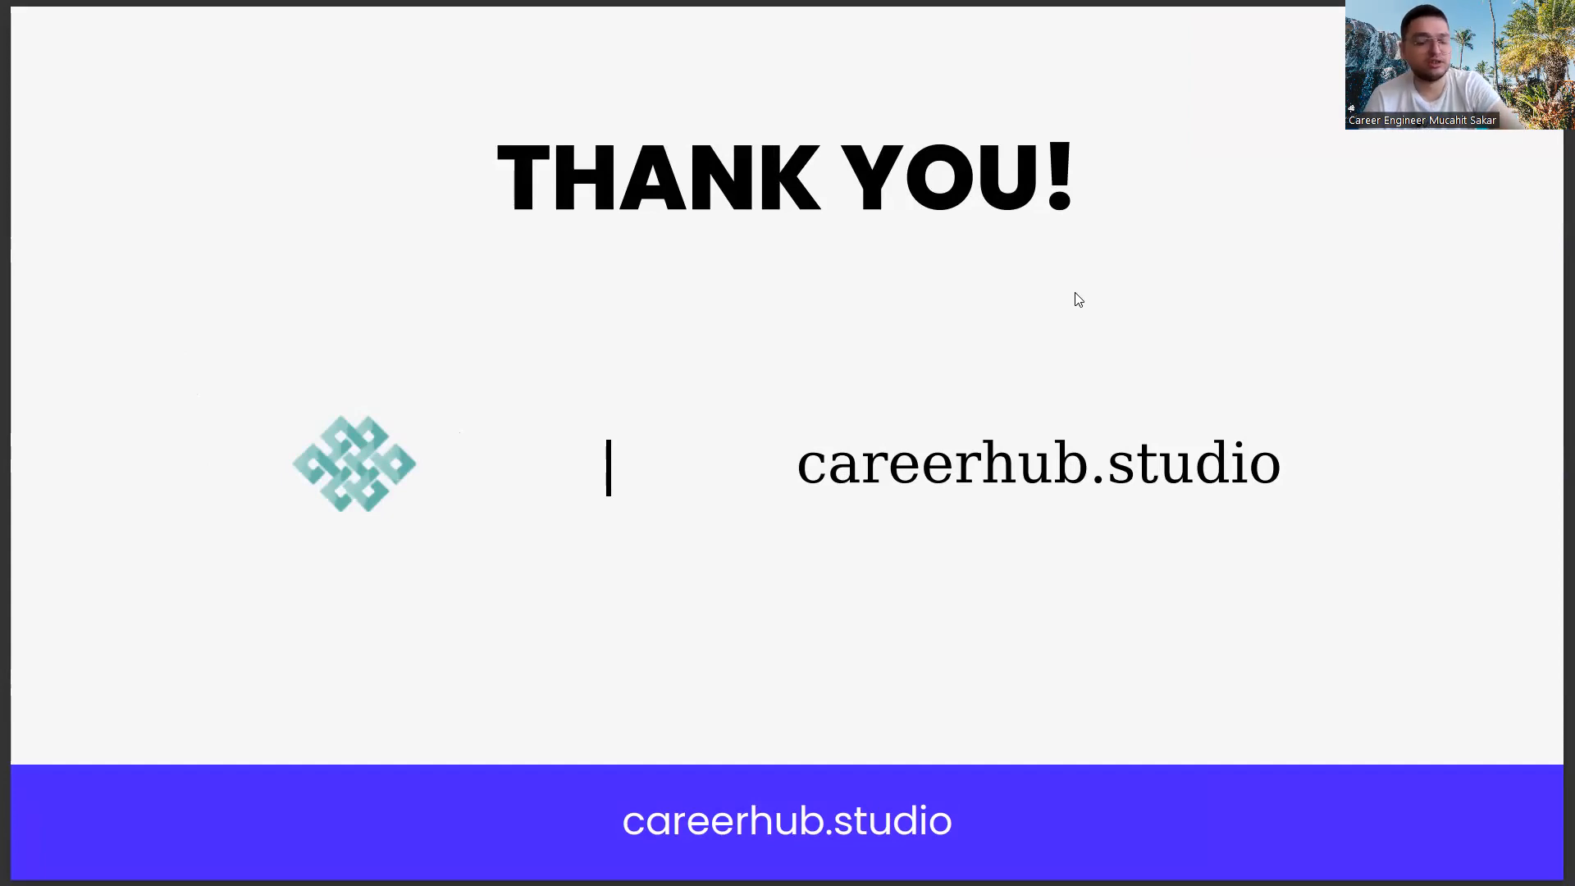
mouse_move(1064, 420)
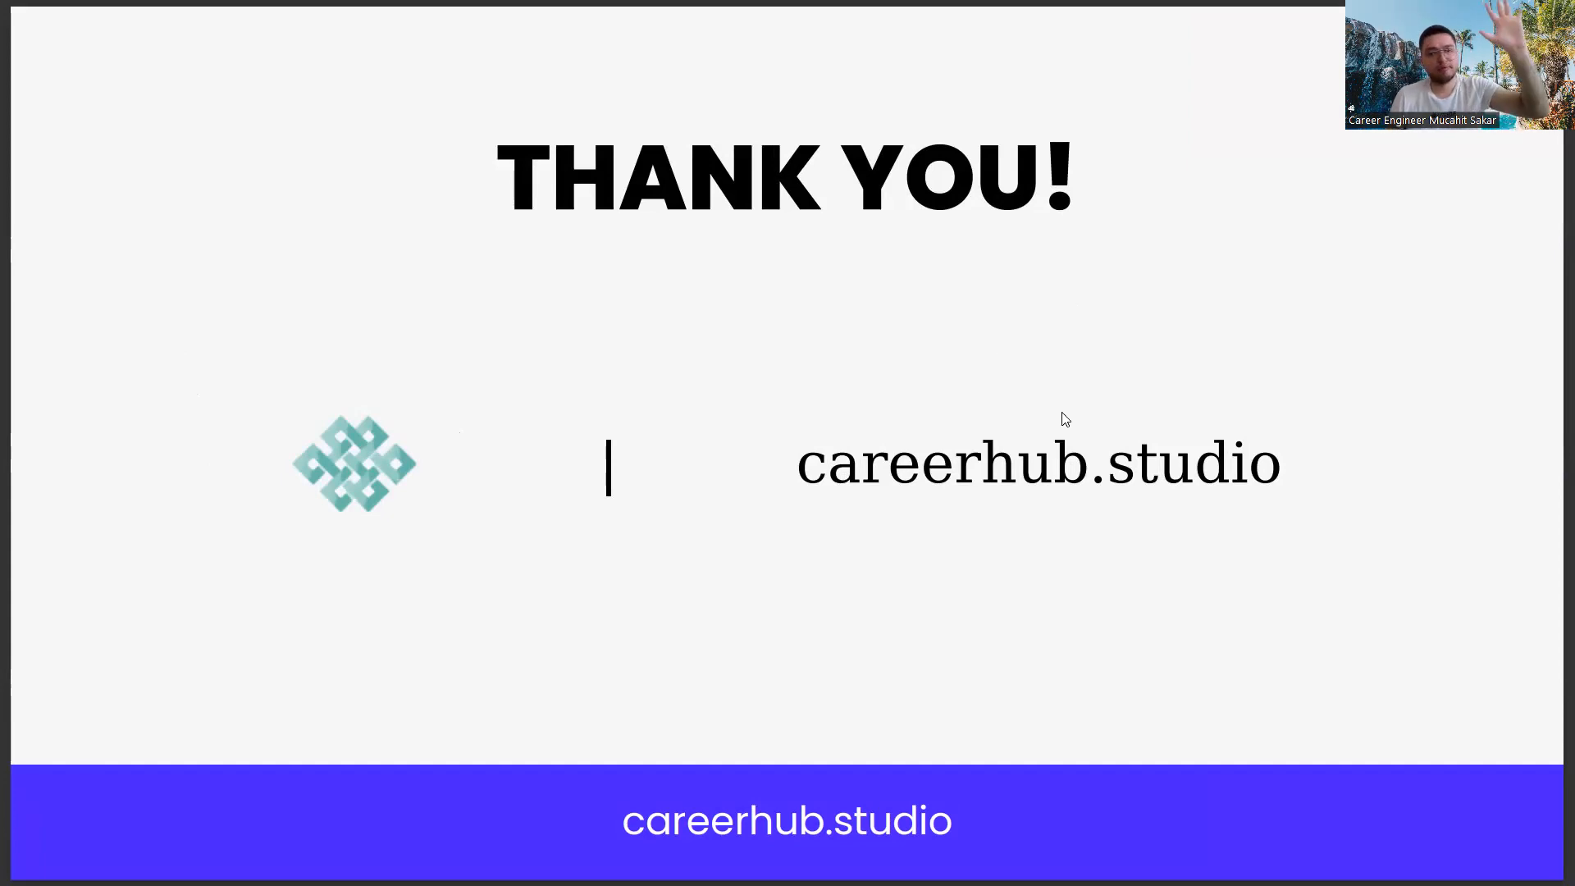